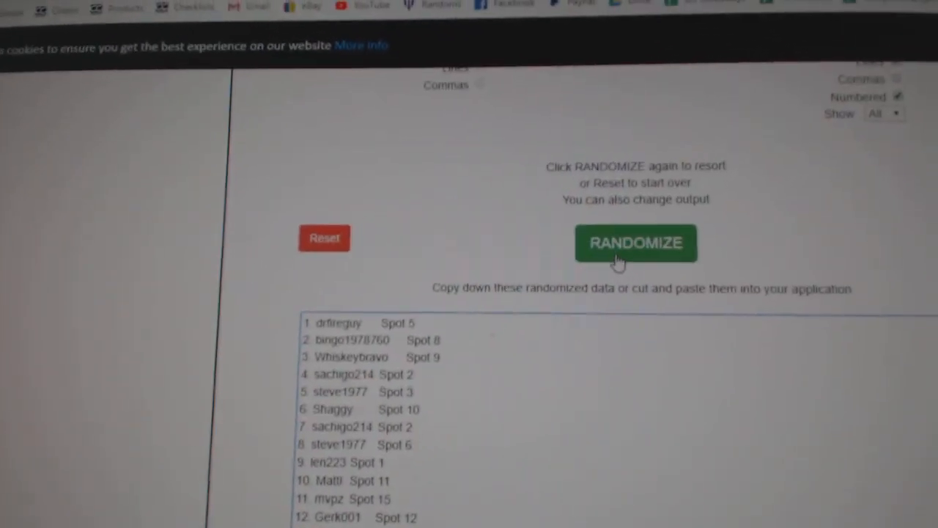
Step: Randomize the NHL team list into a shuffled numbered list
click(637, 243)
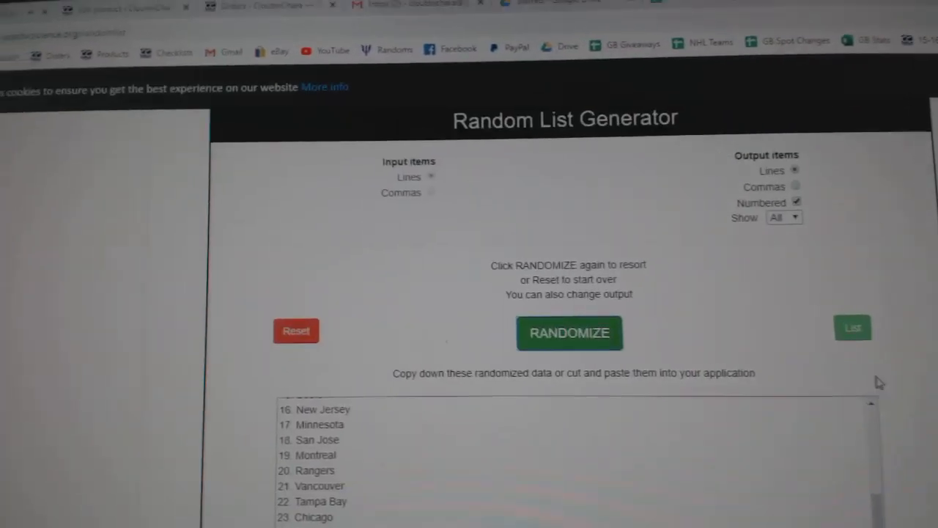
Step: Reshuffle the NHL teams into a new order ending with 30. Chicago and copy it
click(569, 332)
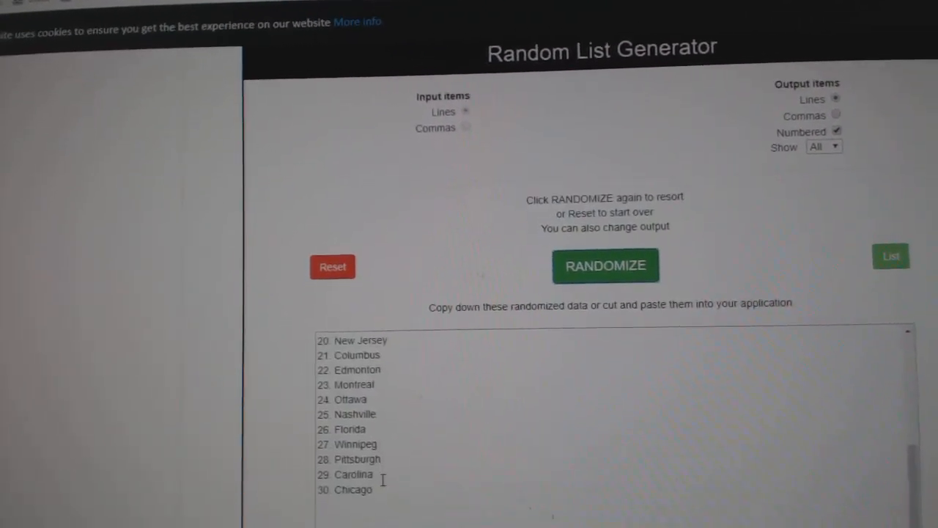
right_click(378, 388)
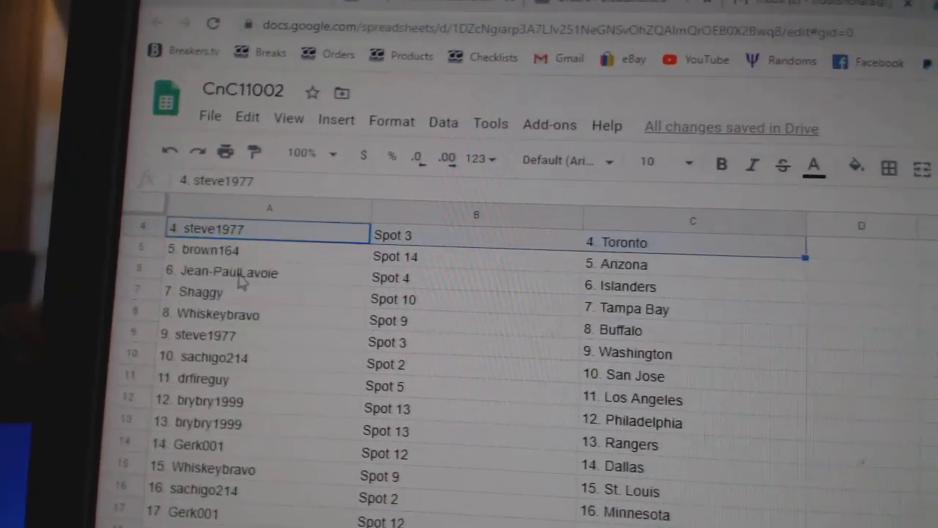
click(229, 271)
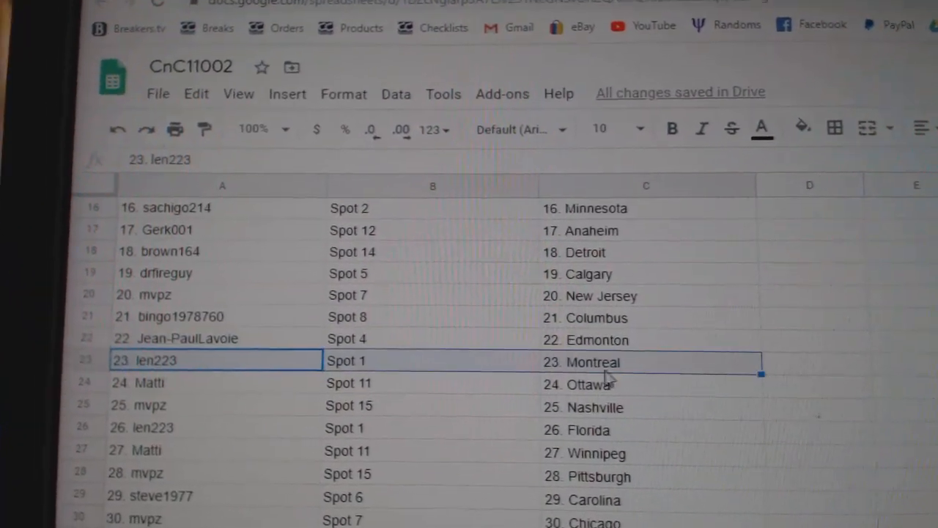
click(212, 402)
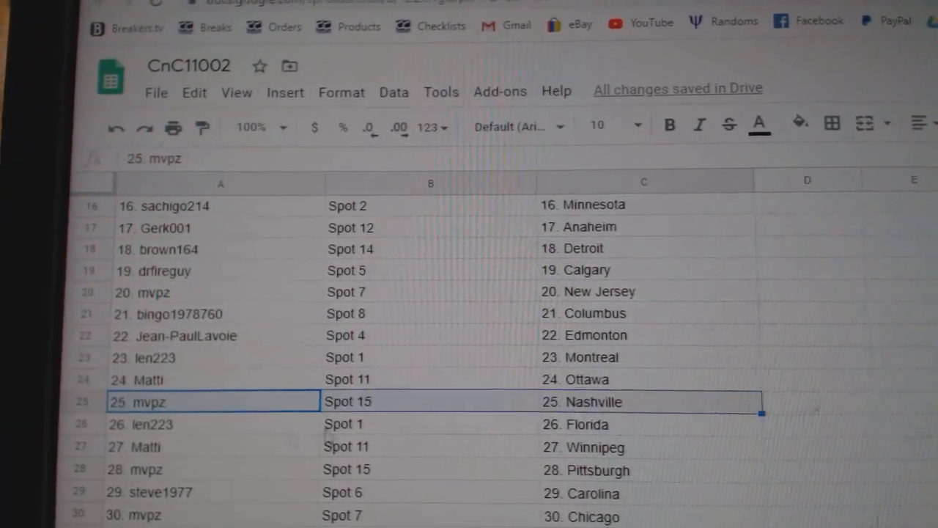